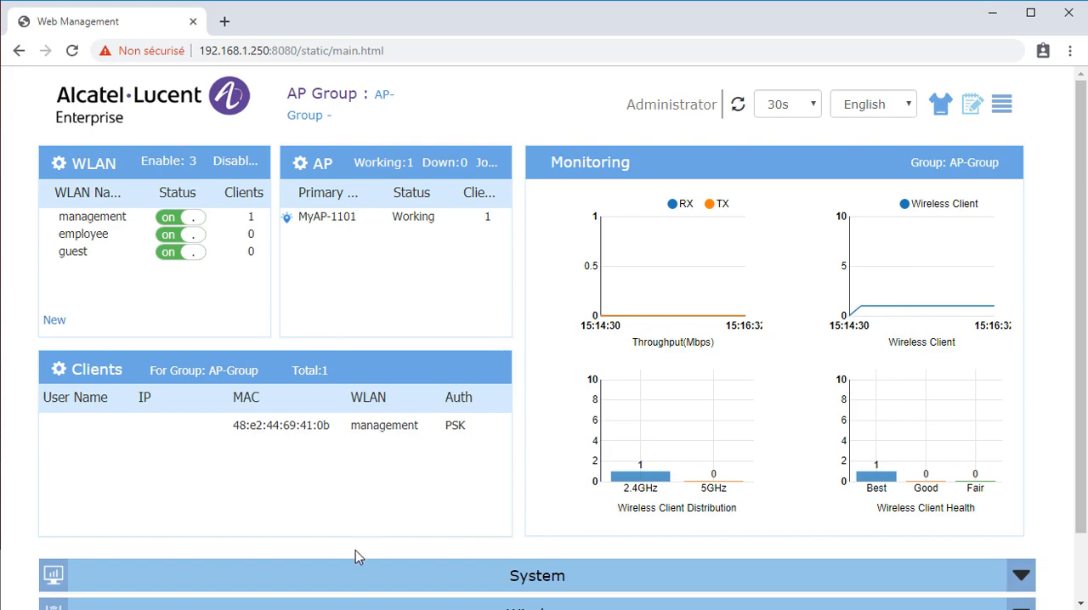
# Step: Reach the System panel and bring up the AP group's General Configuration dialog
pyautogui.scroll(-3)
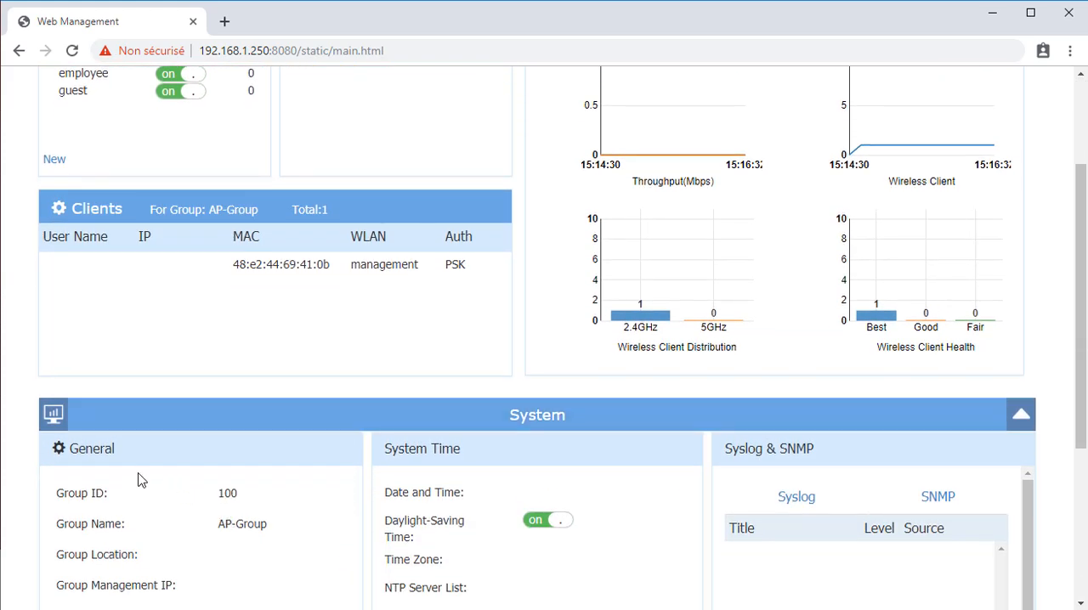
pyautogui.click(81, 449)
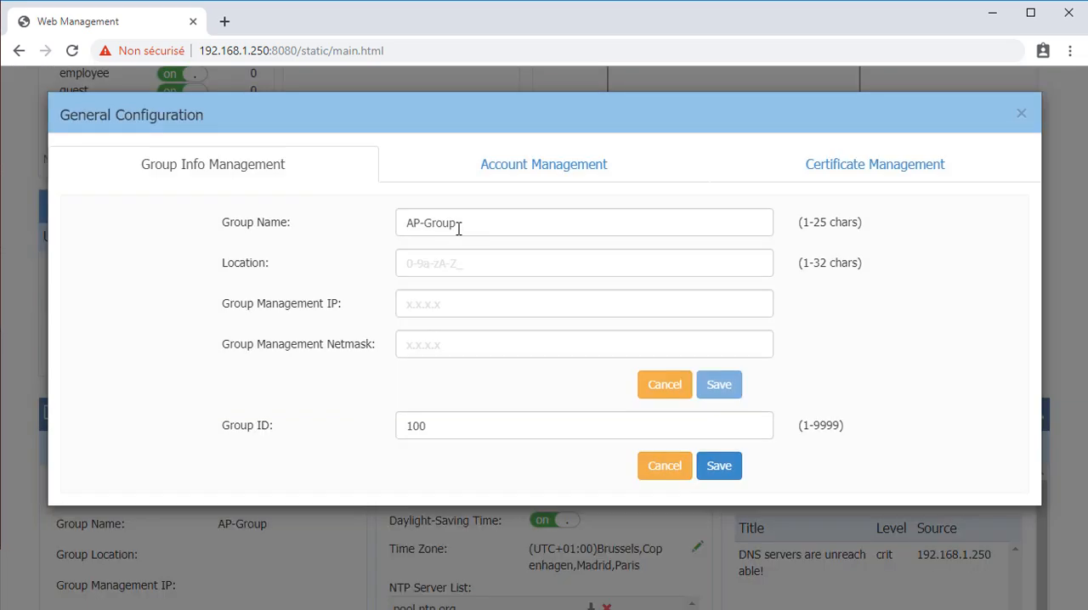
# Step: Fill Group Name MyCluster, Location BuildingA, management IP 192.168.1.50 and a 255. netmask start
pyautogui.write('M')
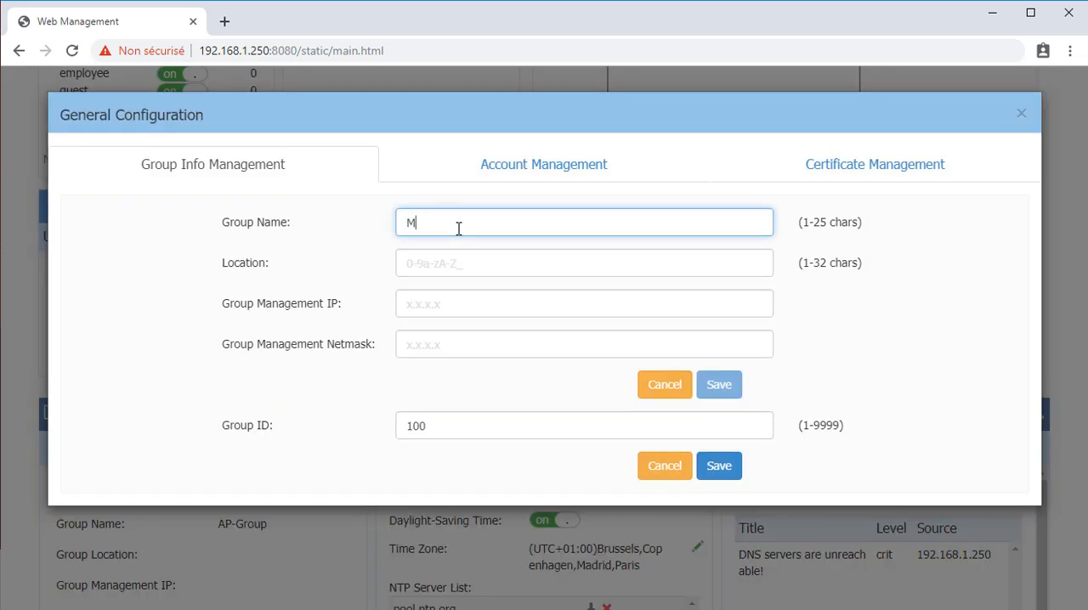
pyautogui.write('yCluster')
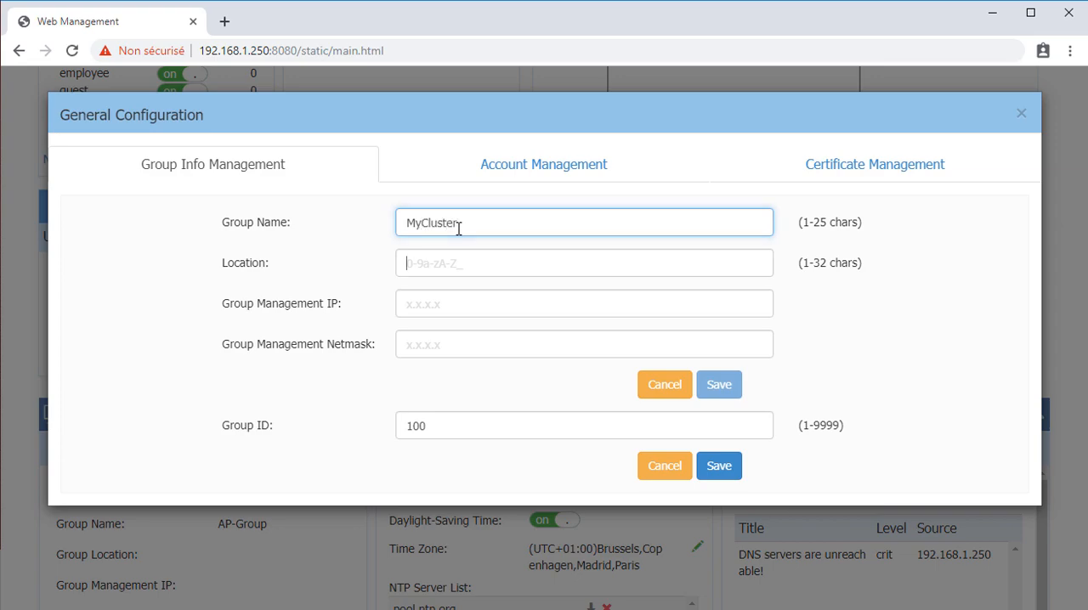
pyautogui.write('Bu')
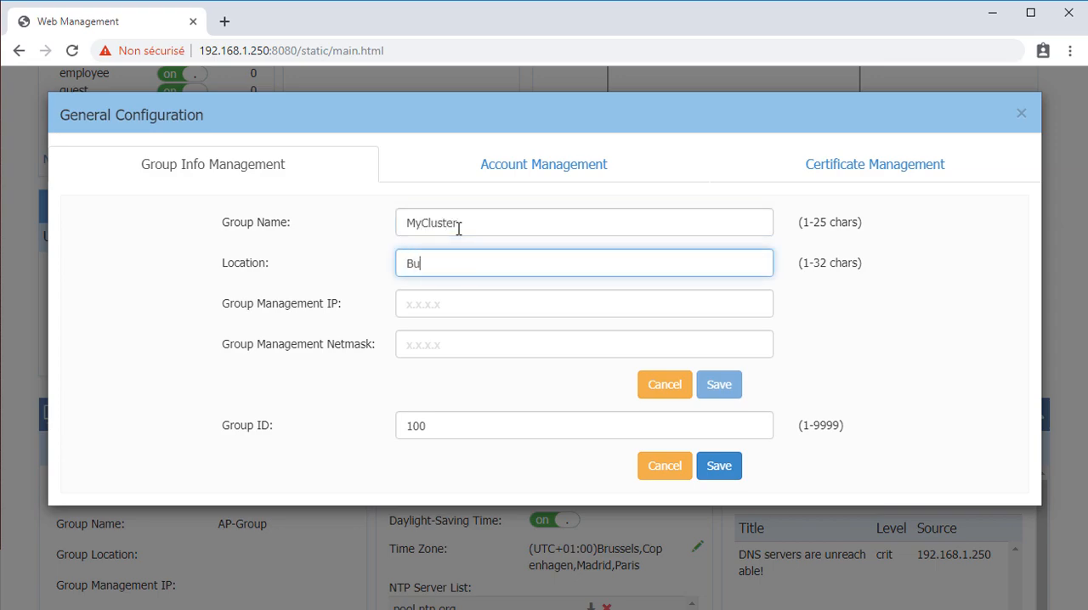
pyautogui.write('ildingA')
pyautogui.click(583, 302)
pyautogui.write('1')
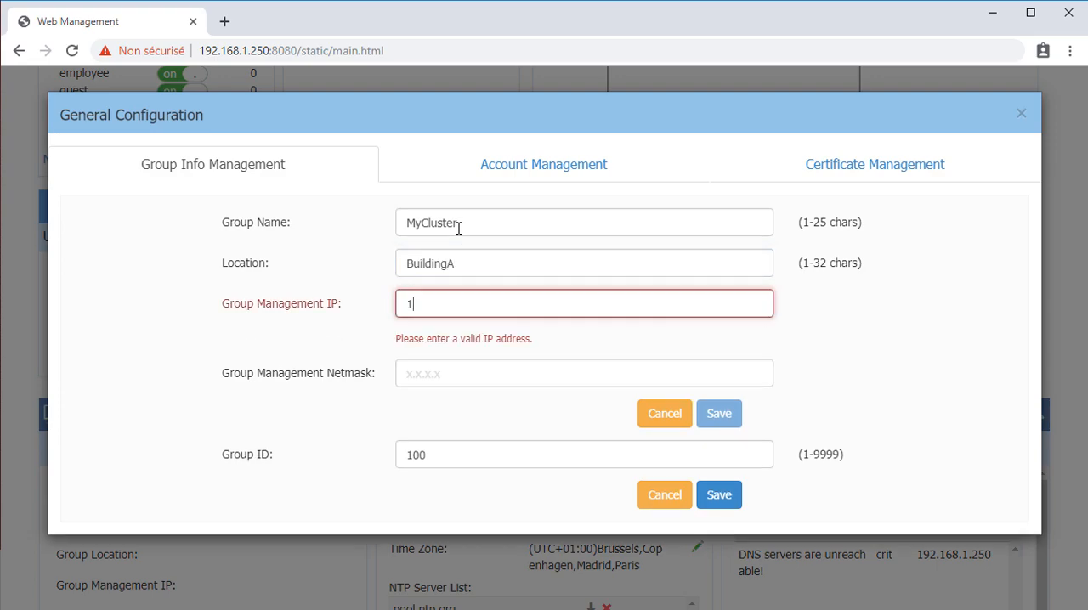
pyautogui.write('92.168.')
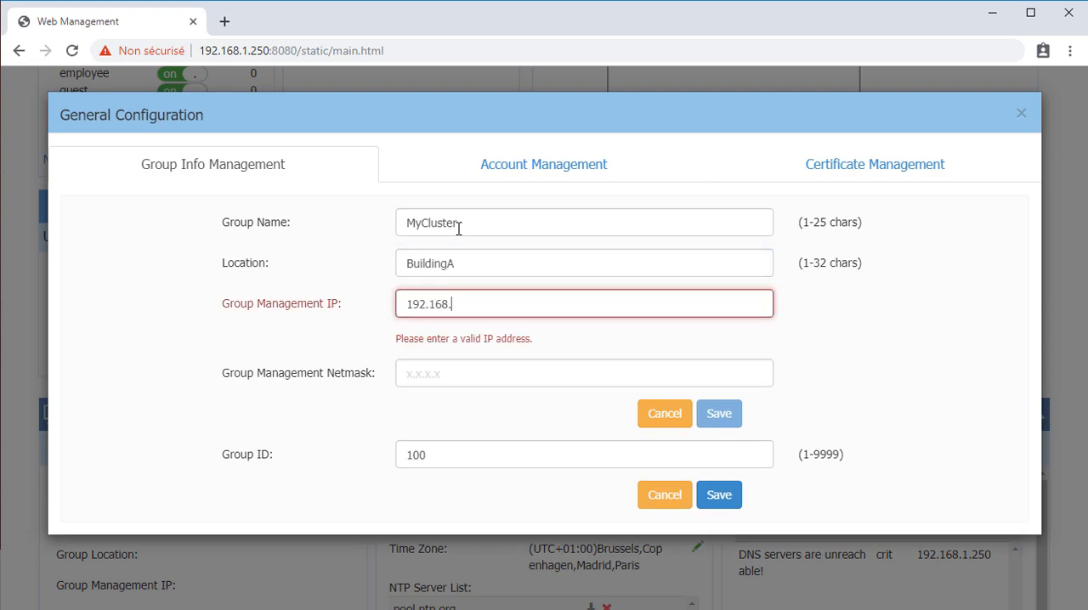
pyautogui.write('1.50')
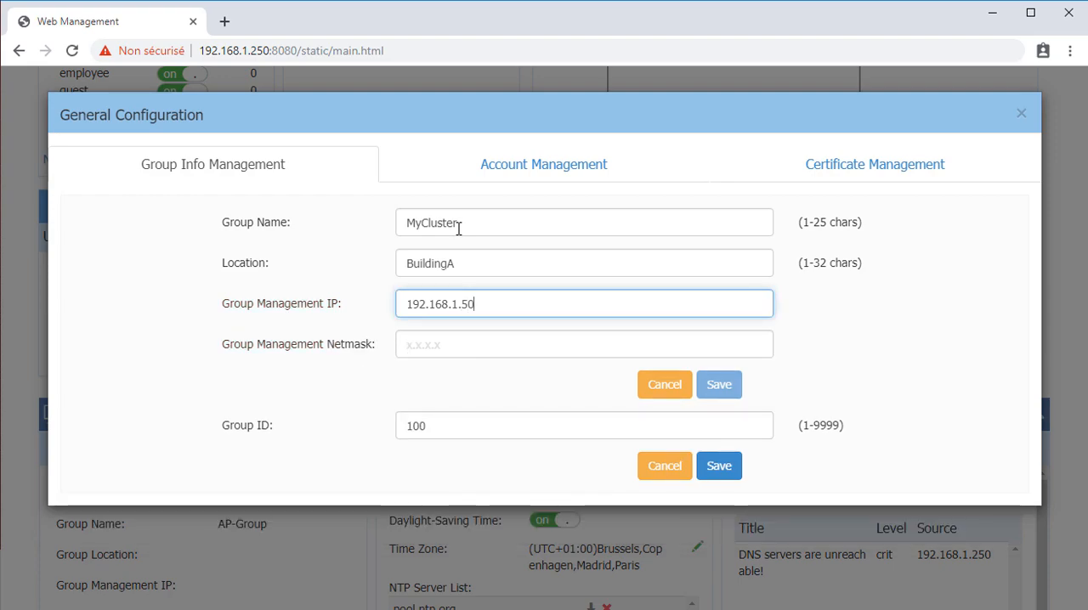
pyautogui.write('255.')
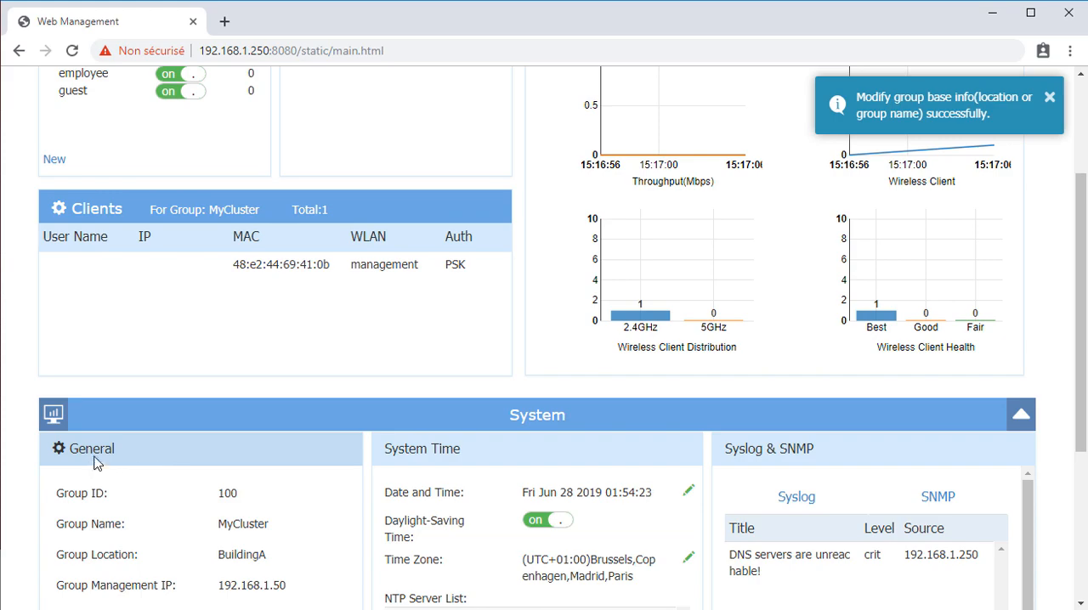
# Step: After saving MyCluster, bring the General Configuration dialog back up
pyautogui.click(82, 449)
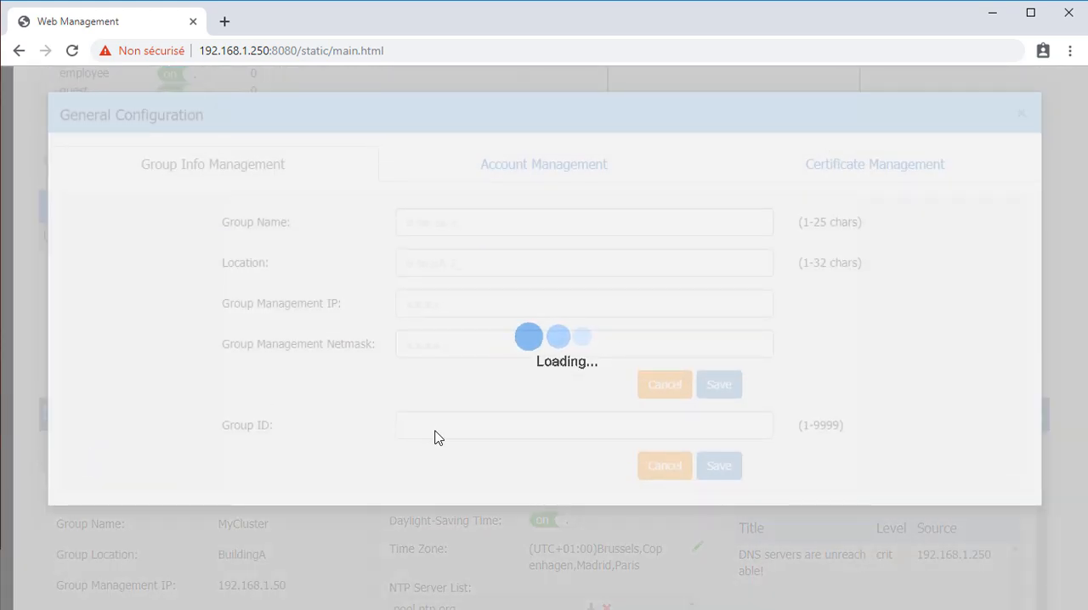